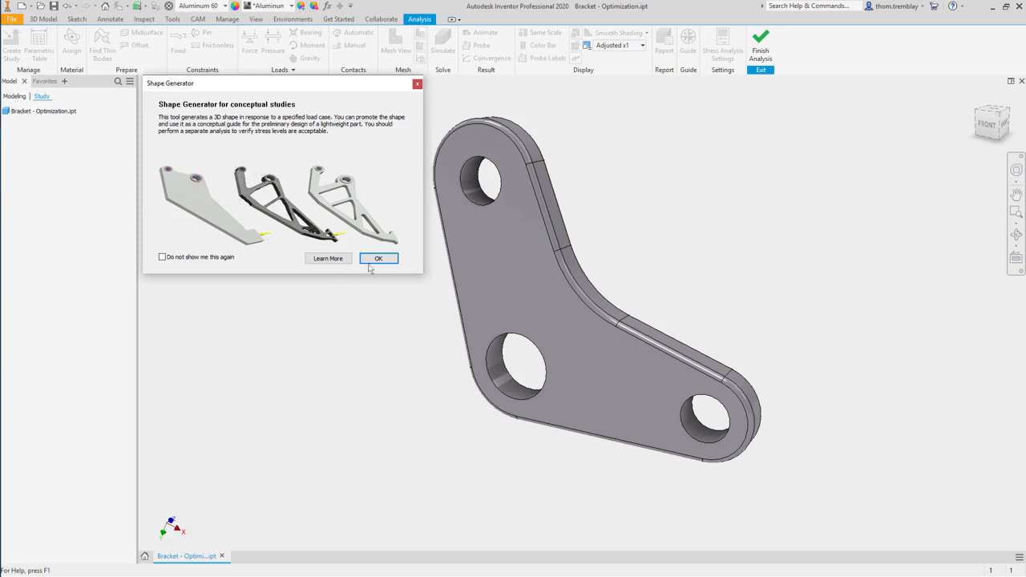
Step: Dismiss the Shape Generator intro and review the bracket's Aluminum 6061 material assignment
left_click(379, 258)
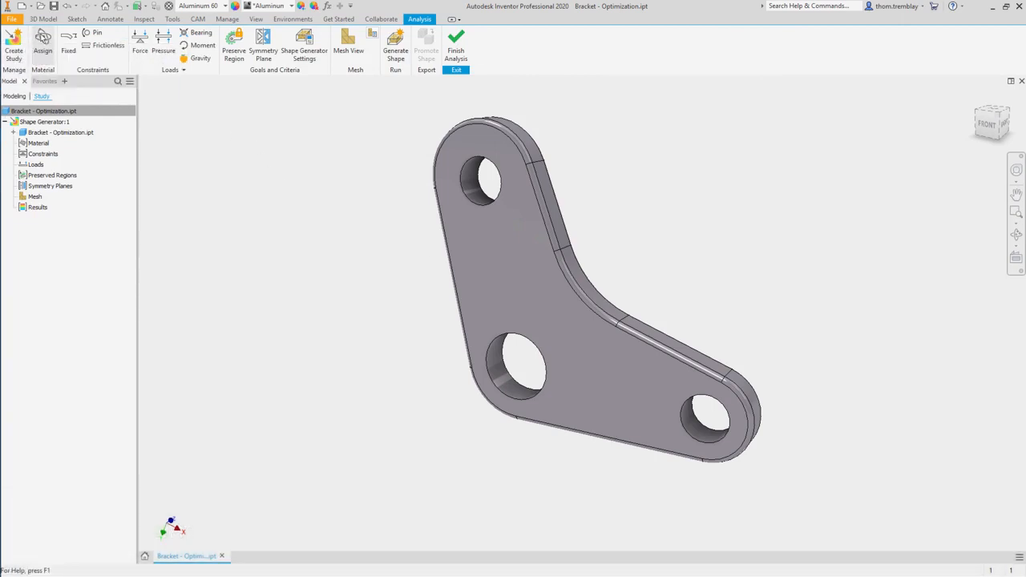
left_click(42, 45)
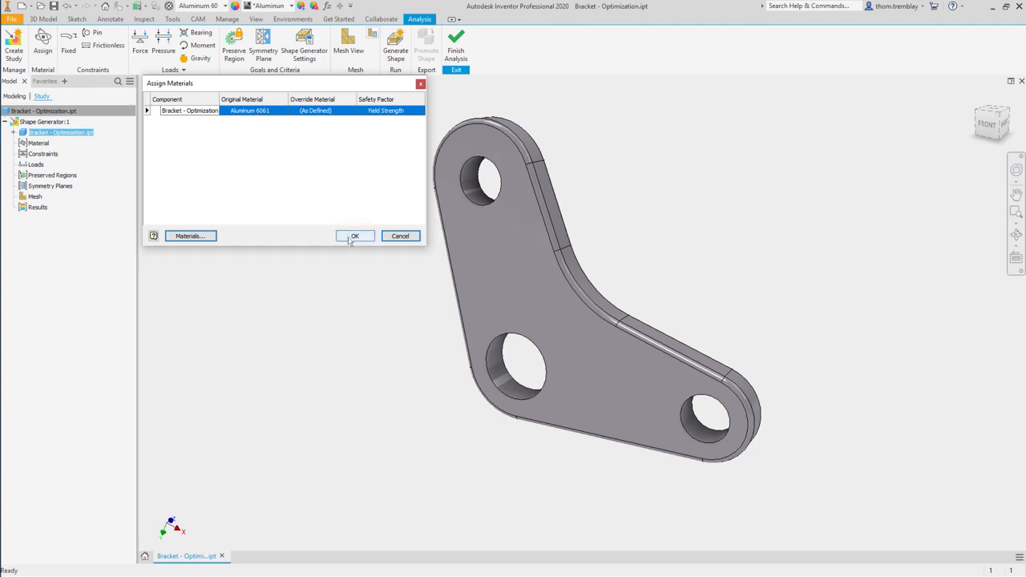
Step: Keep Aluminum 6061, fix the lower-right hole, and pin the middle hole
left_click(354, 235)
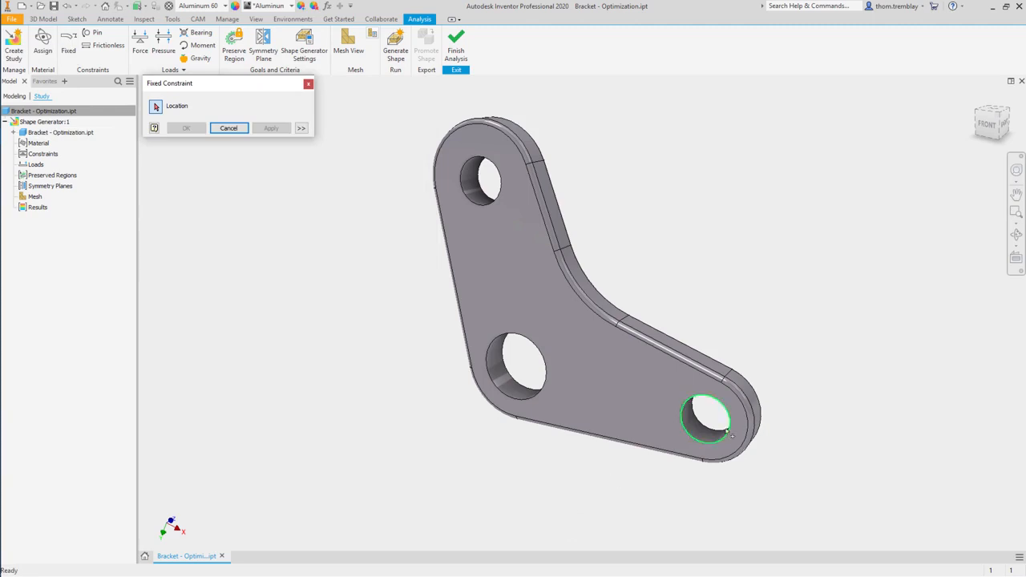
left_click(708, 413)
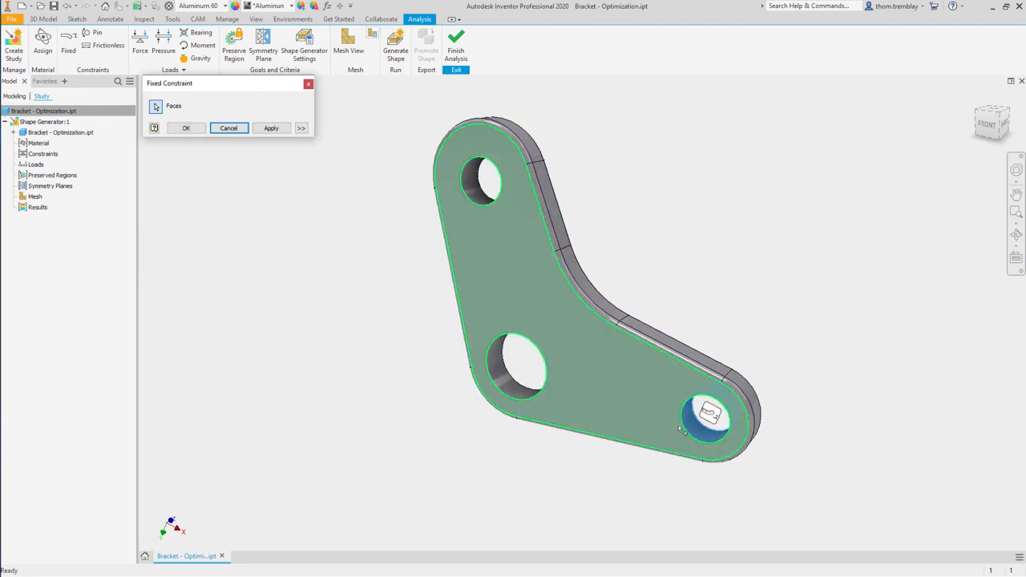
left_click(186, 128)
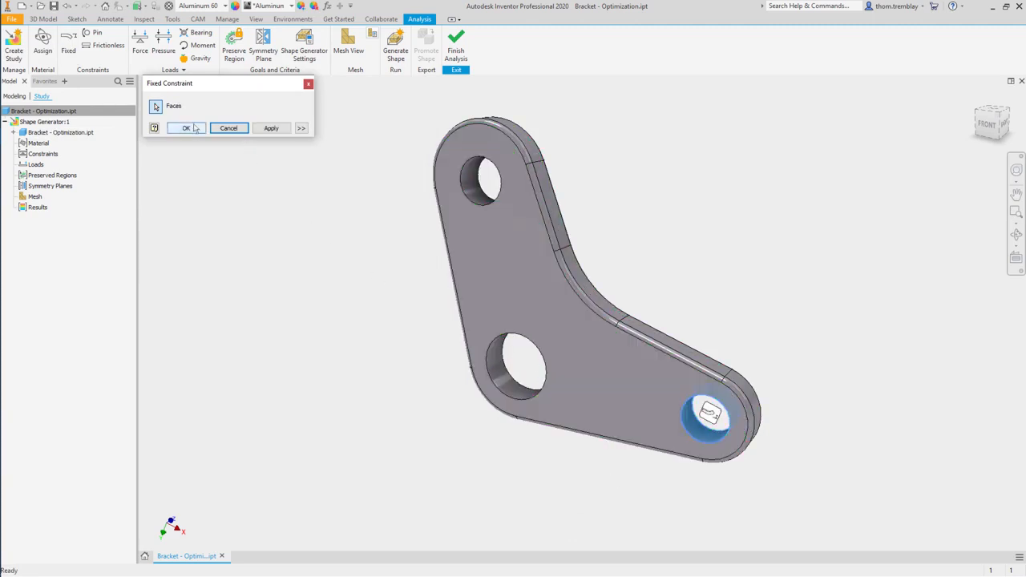
left_click(98, 35)
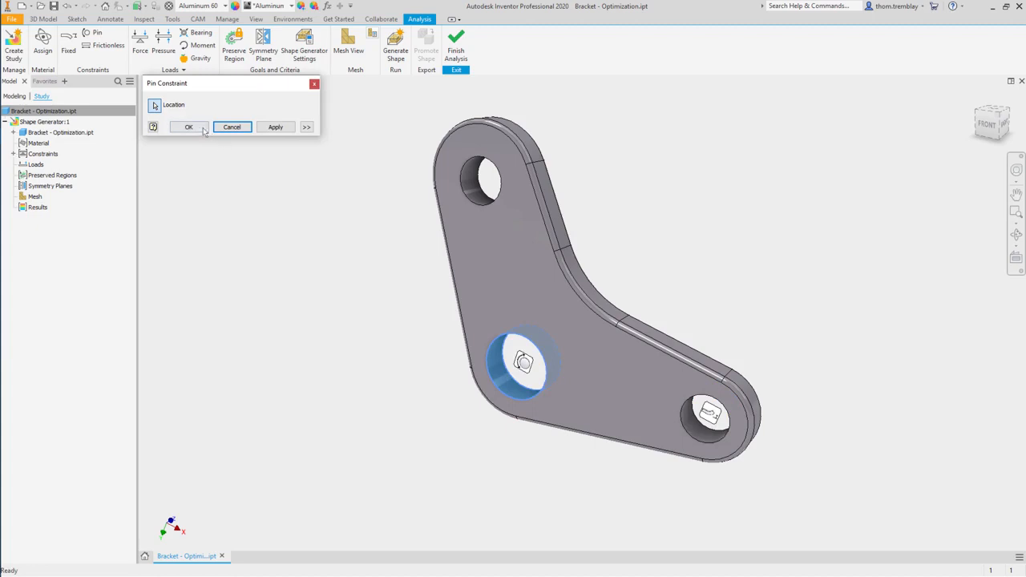
left_click(188, 127)
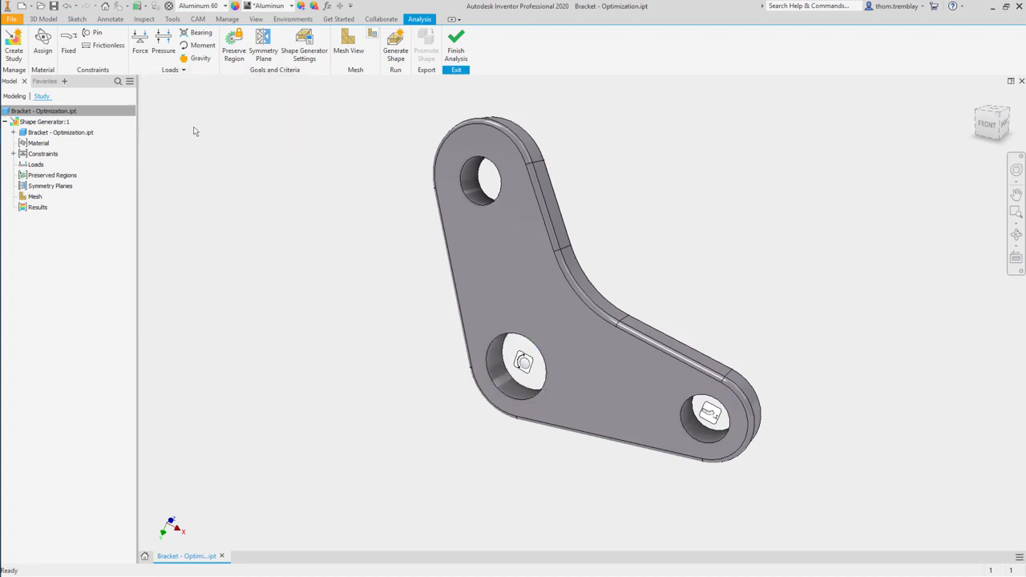
mouse_move(187, 35)
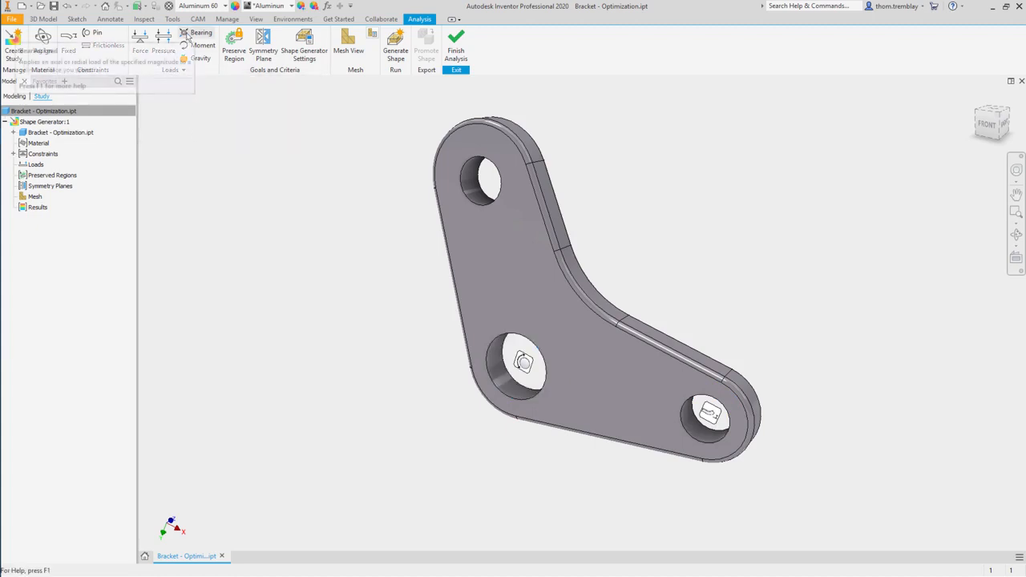
Step: Apply a 50 lbforce bearing load on the top hole, directed along the bracket's lower edge
left_click(200, 33)
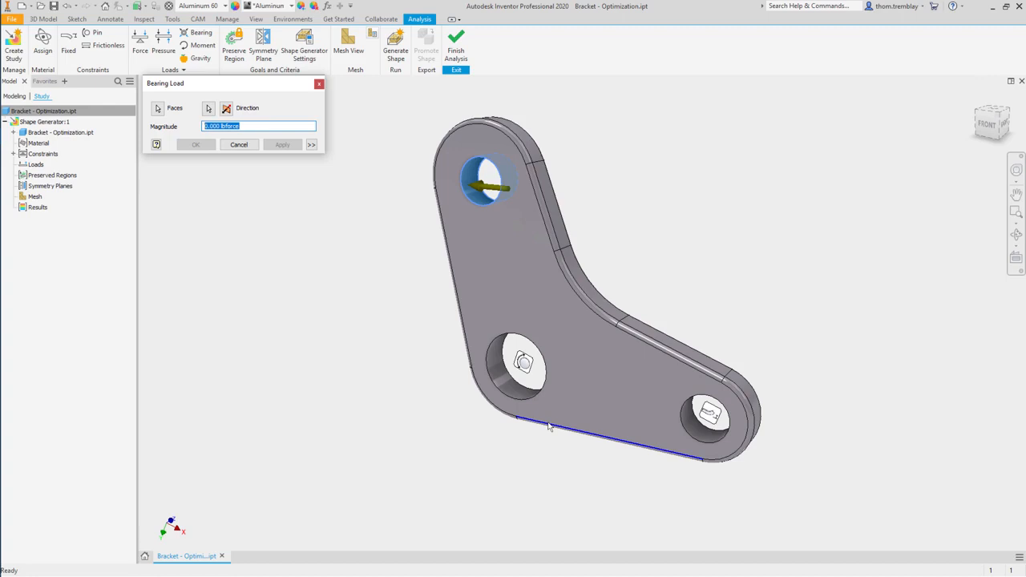
left_click(226, 107)
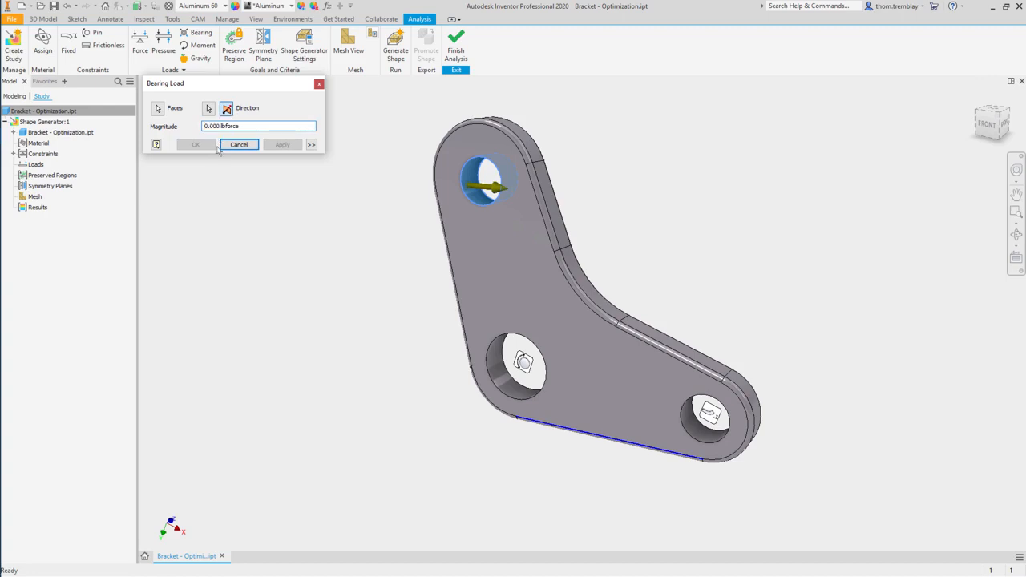
type("50")
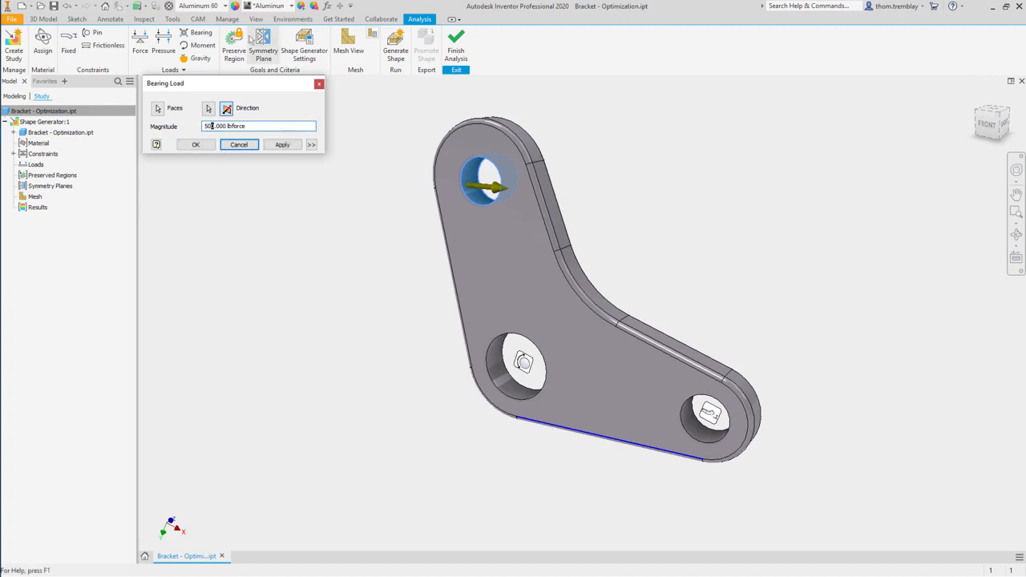
left_click(238, 144)
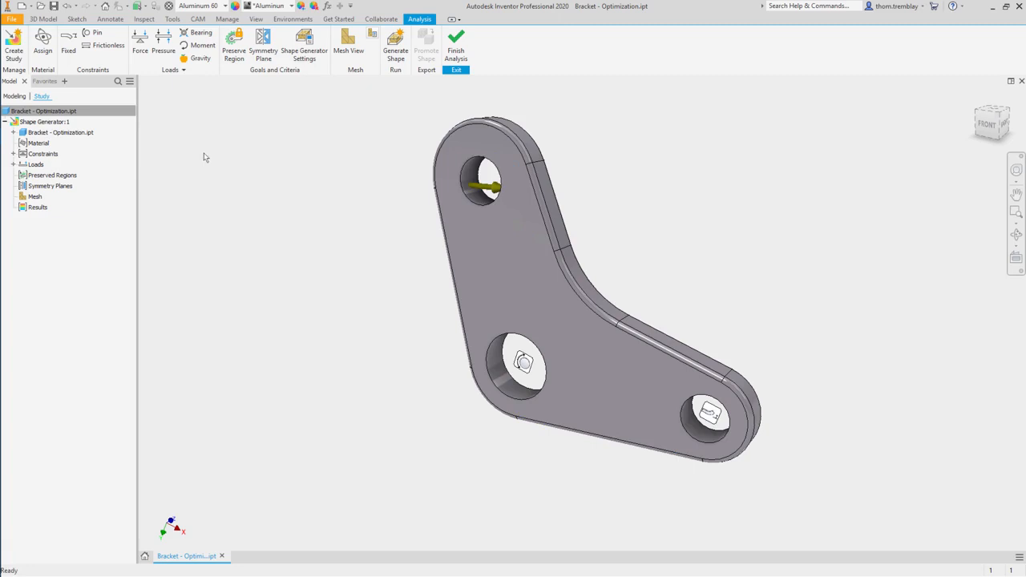
left_click(233, 47)
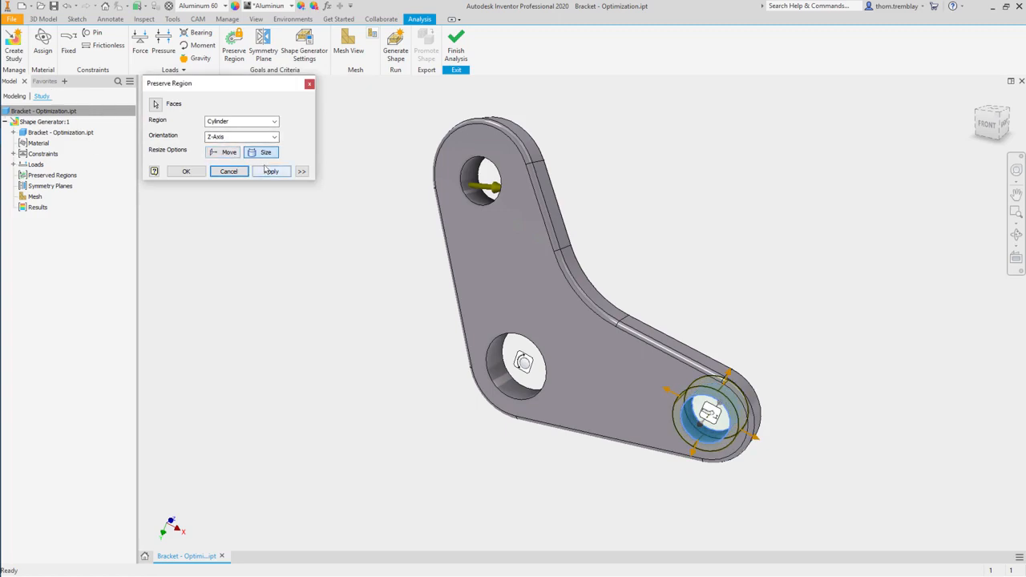
Step: Preserve cylindrical regions around the lower-right, middle (9 mm) and top (8 mm) holes
left_click(301, 171)
type("7.5")
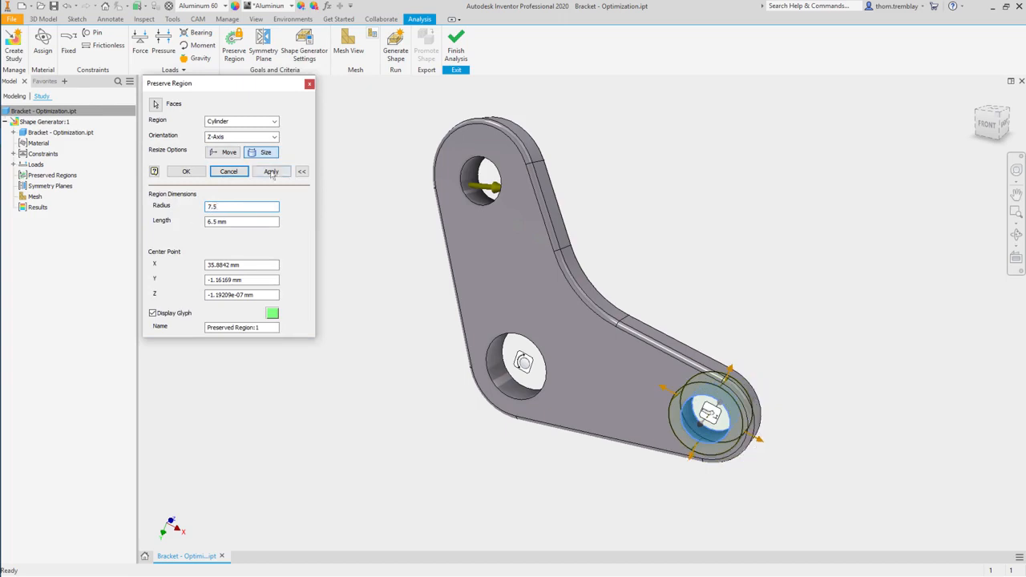
left_click(271, 170)
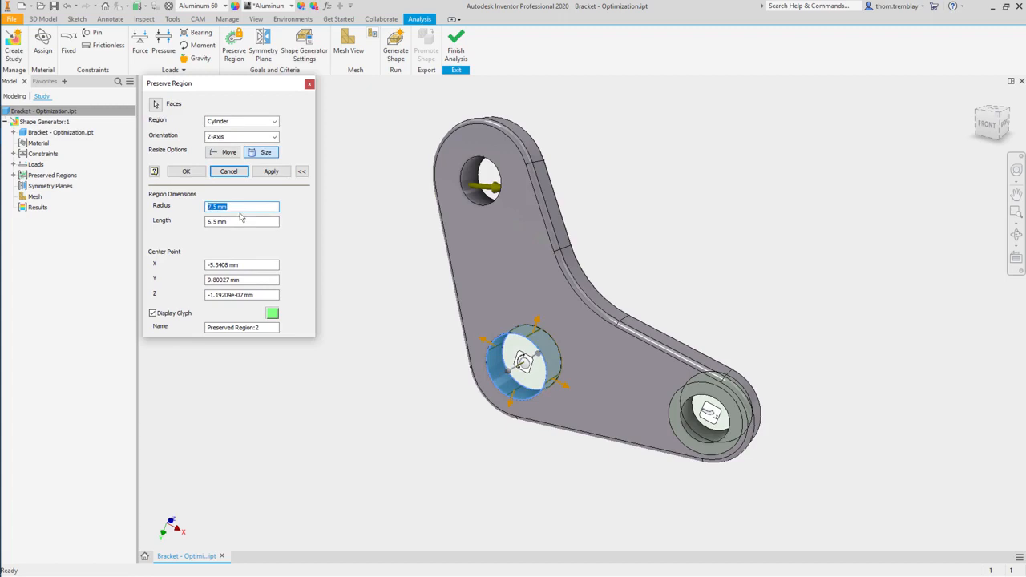
left_click(271, 171)
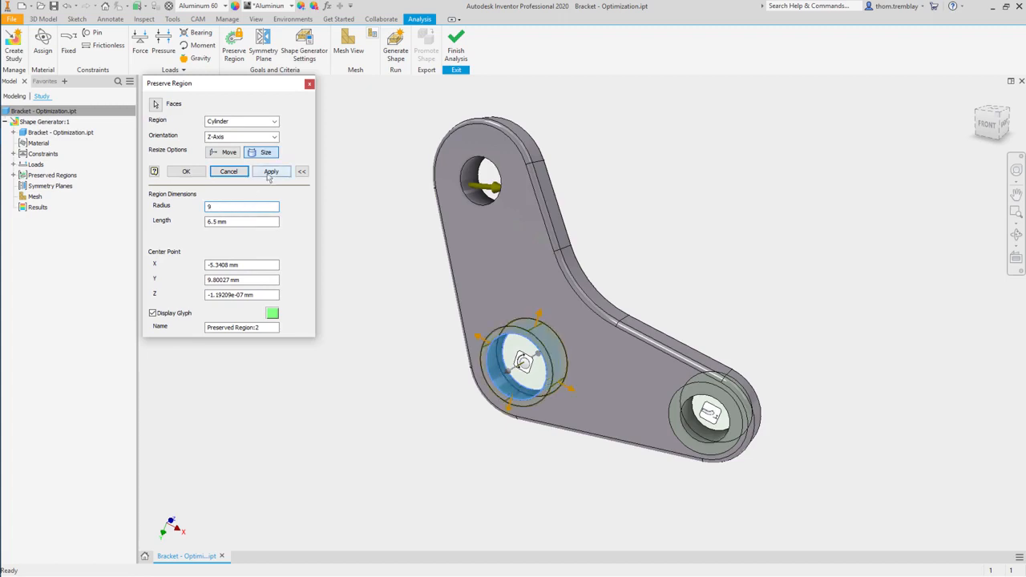
left_click(271, 171)
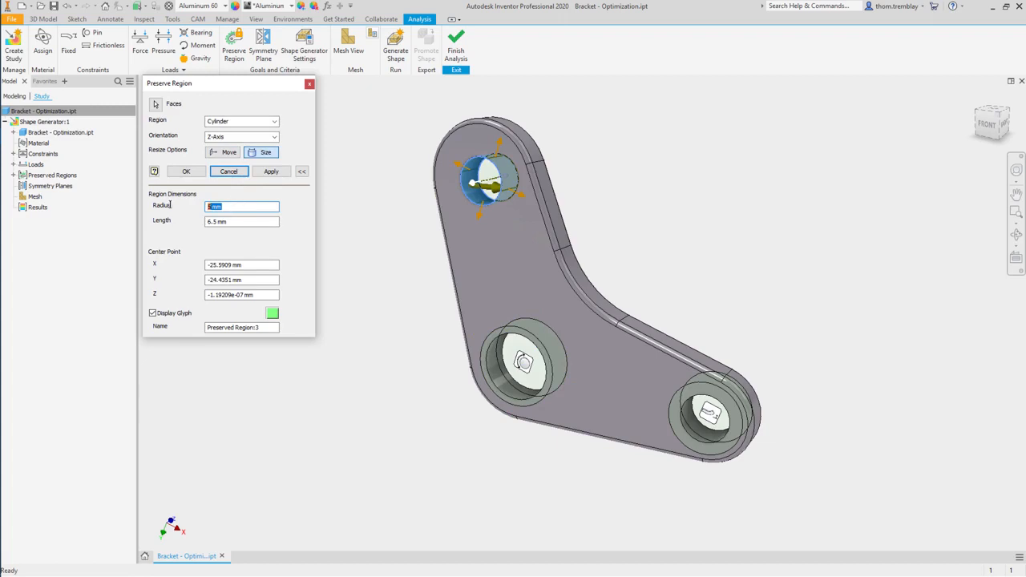
type("8")
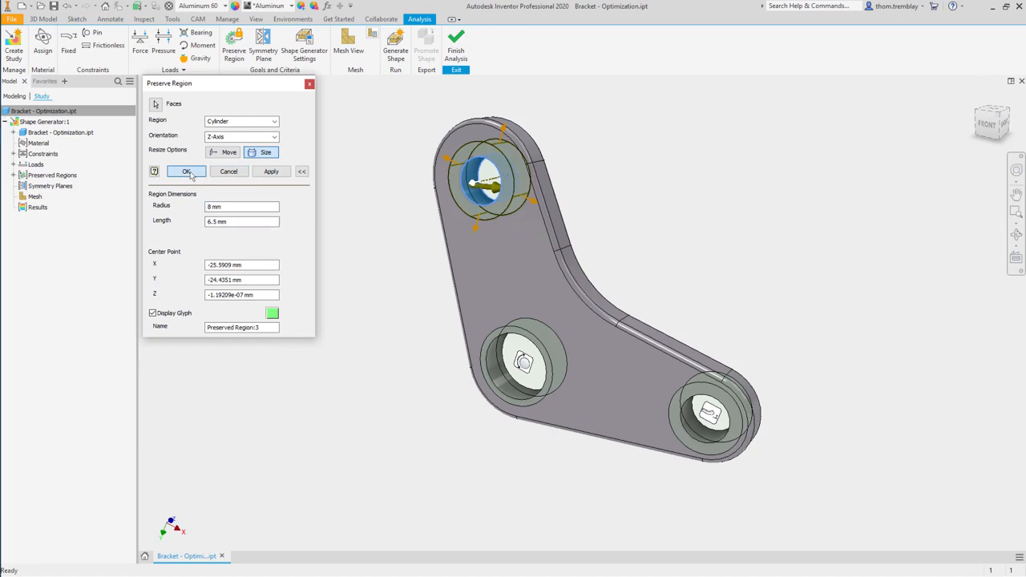
left_click(186, 172)
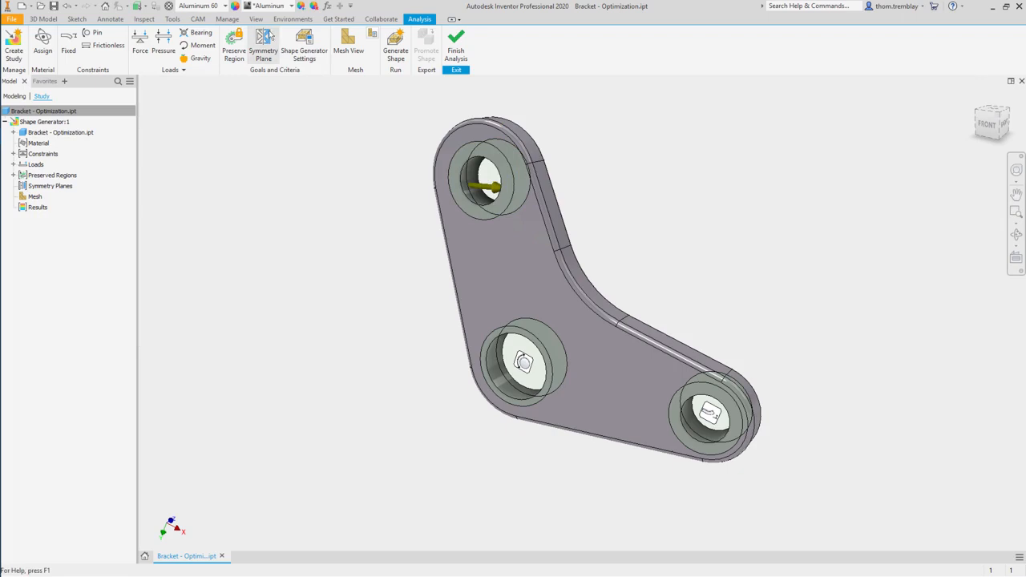
left_click(263, 46)
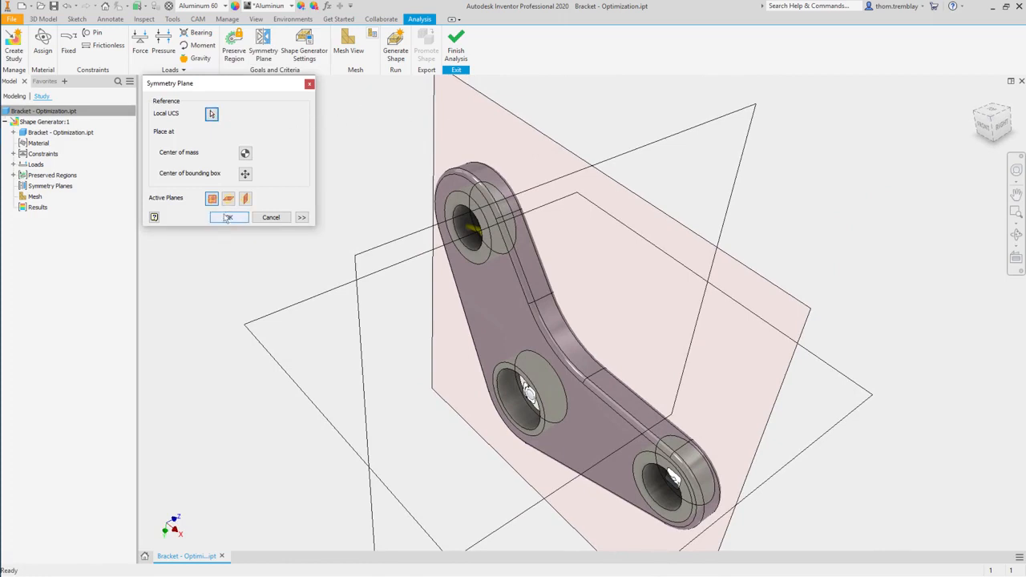
Step: Accept the active symmetry planes for the bracket study
left_click(230, 217)
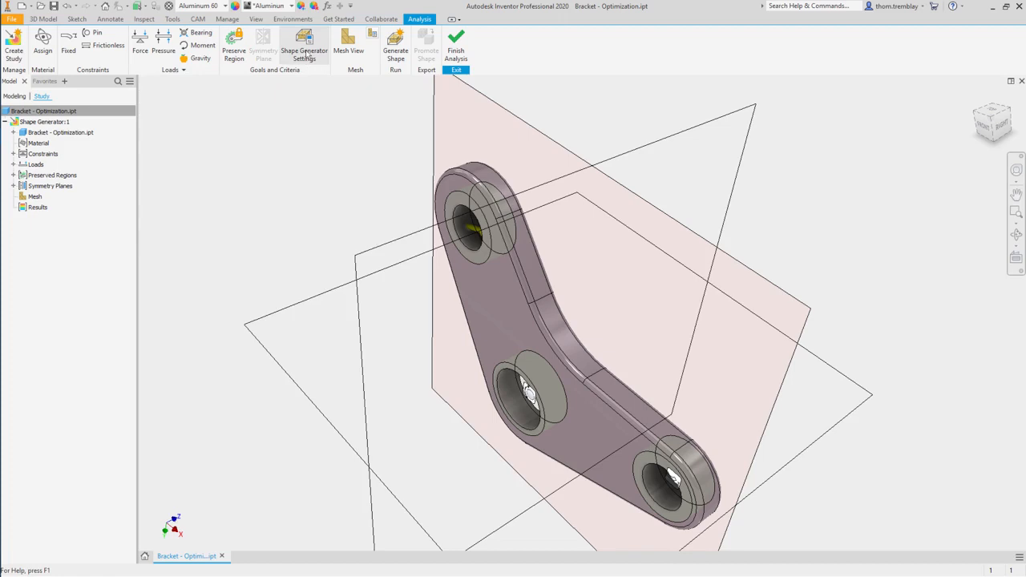
Step: Set the Shape Generator mass target to reduce the original by 50%
left_click(304, 54)
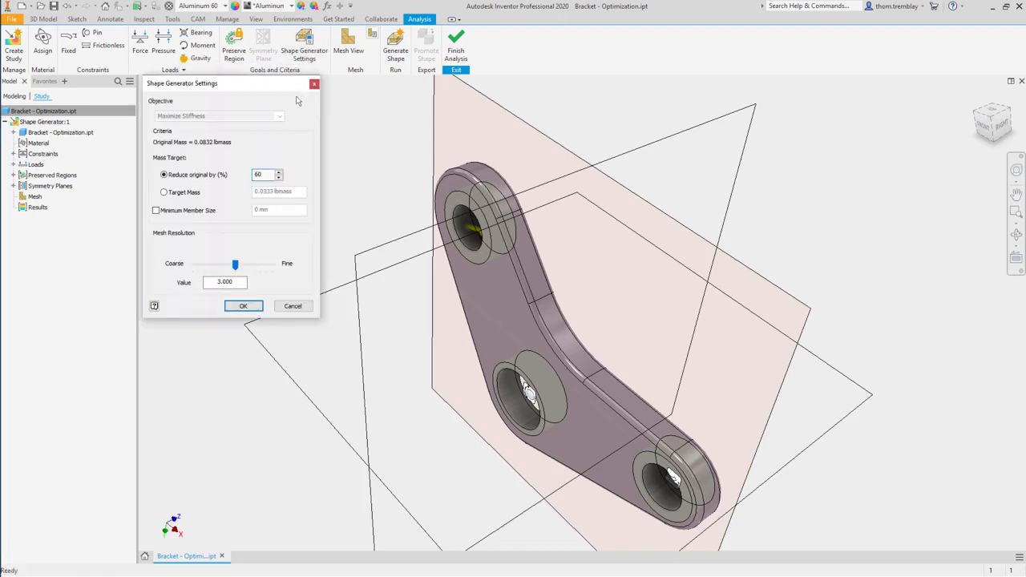
triple_click(258, 174)
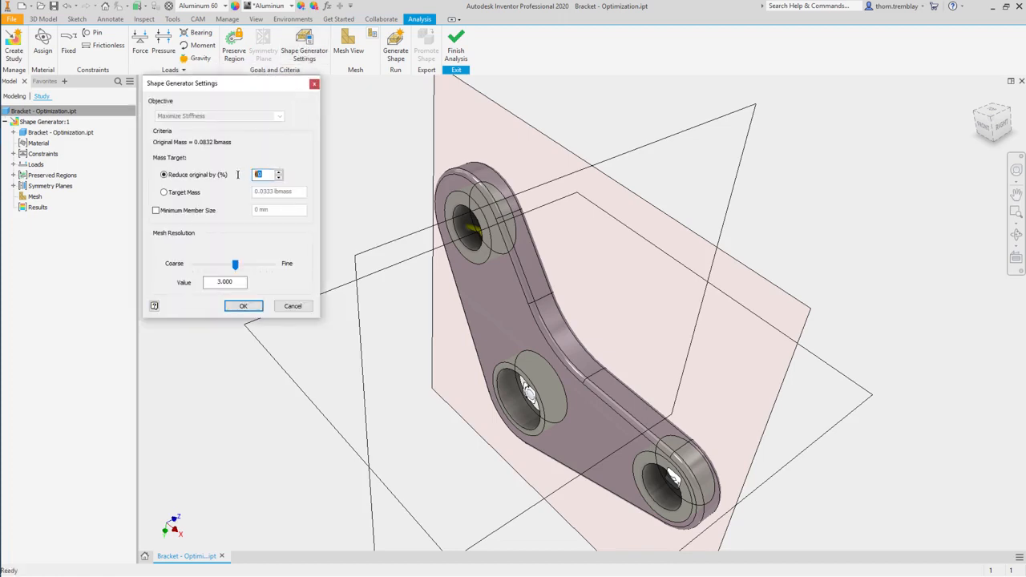
type("50")
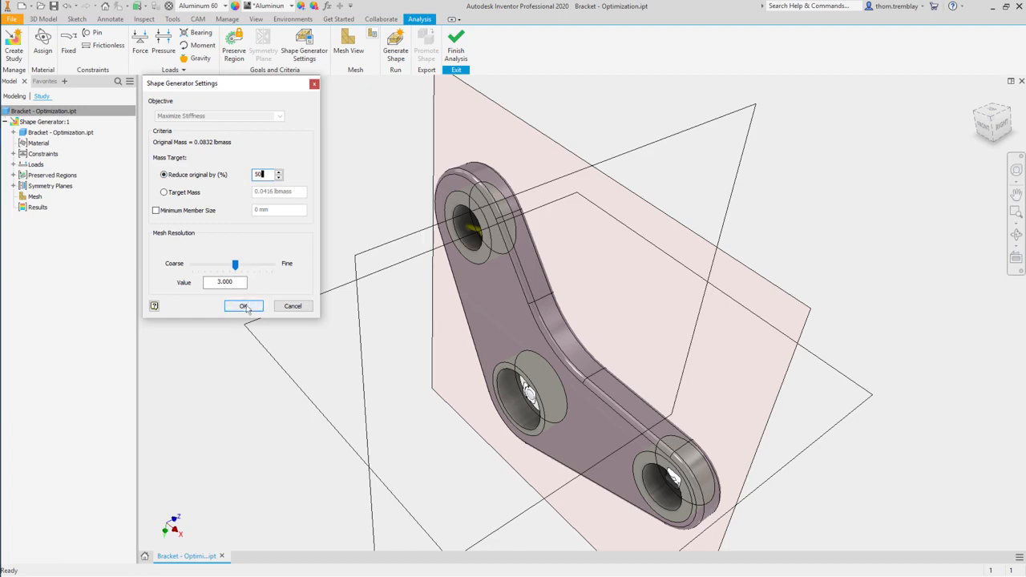
left_click(243, 306)
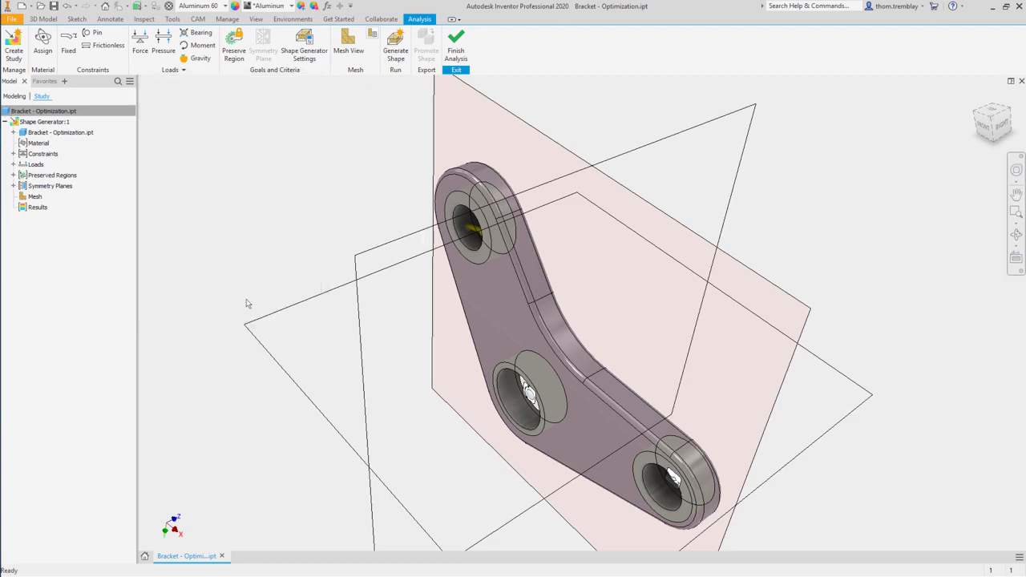
mouse_move(395, 39)
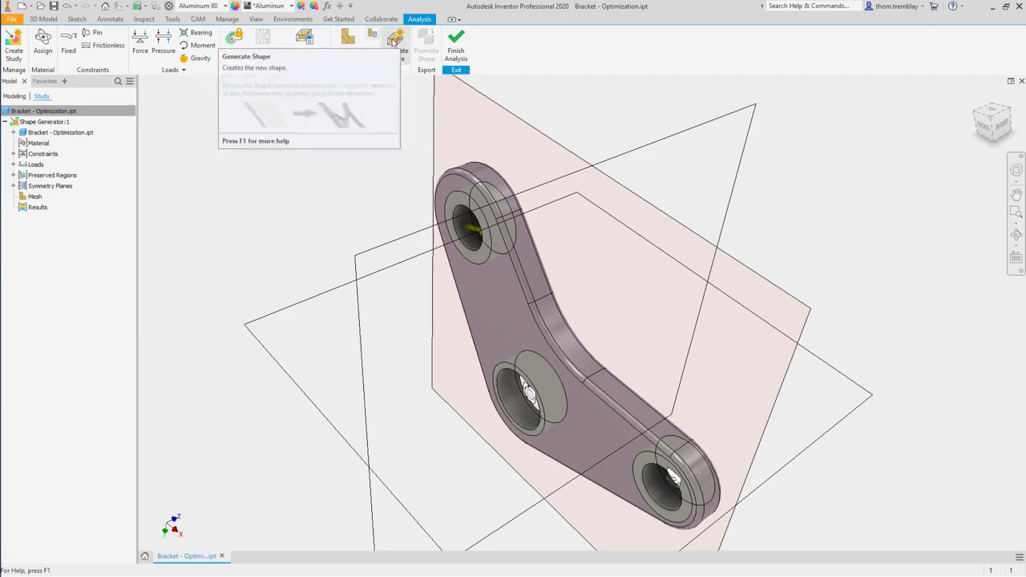
Step: Run Generate Shape to produce the optimized mesh with 49% mass reduction
left_click(394, 40)
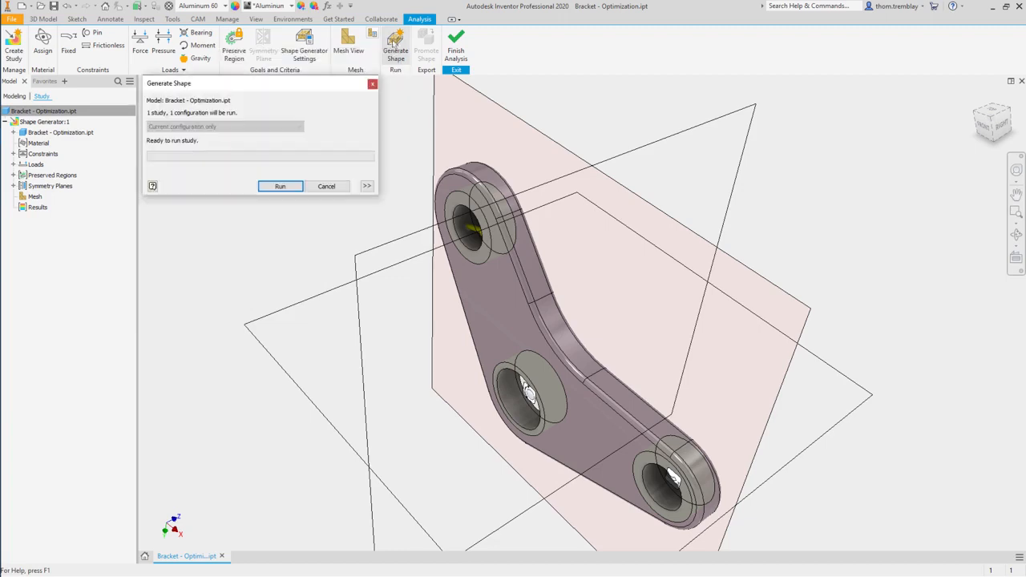
left_click(279, 186)
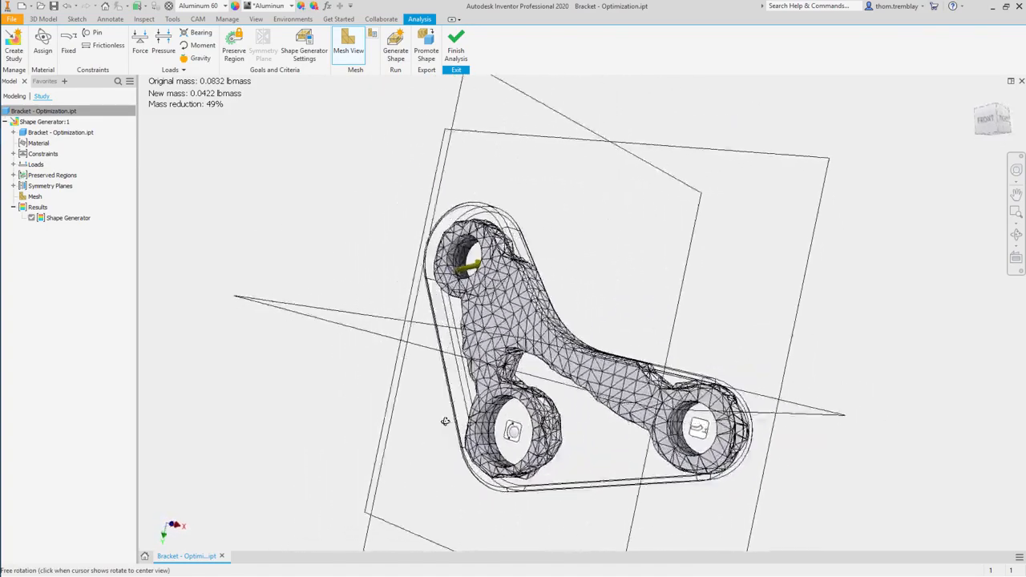
left_click_drag(445, 420, 255, 417)
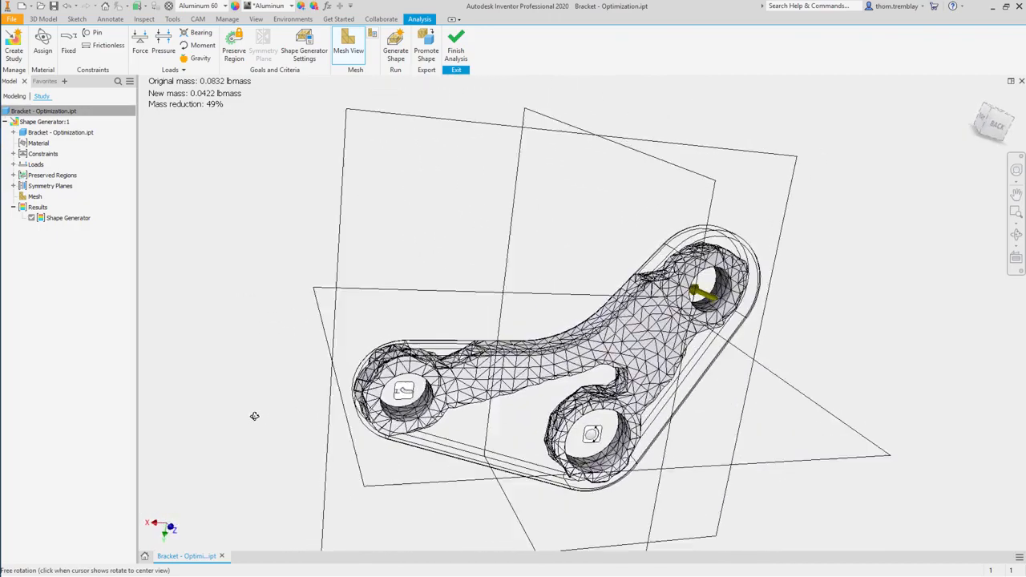
left_click_drag(254, 416, 301, 408)
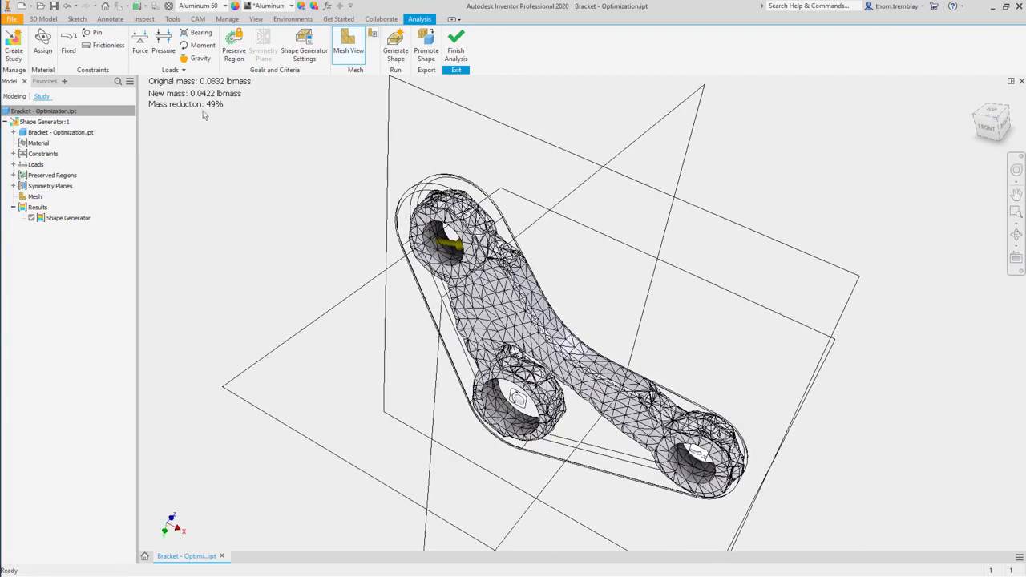
mouse_move(254, 153)
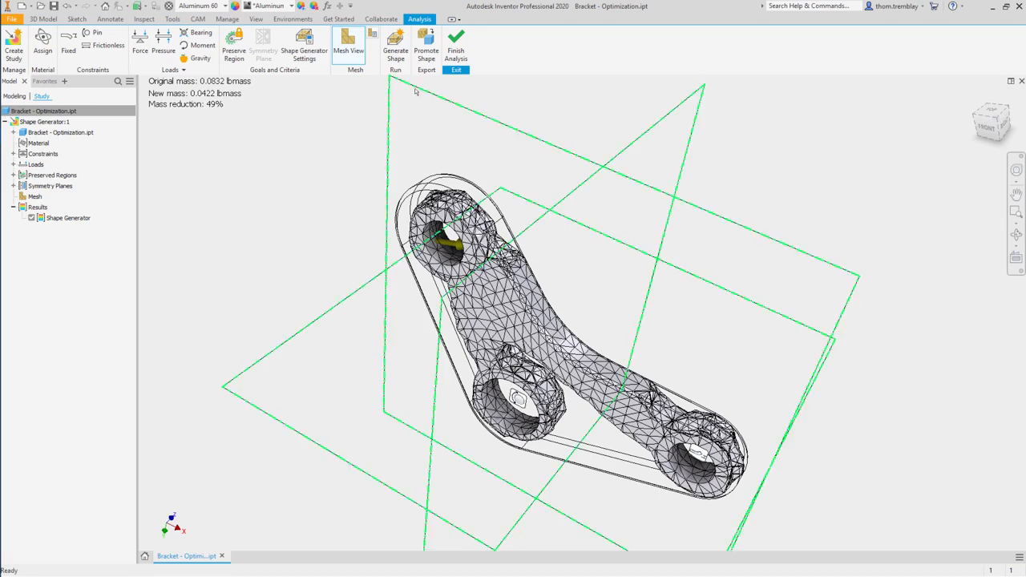
left_click(427, 46)
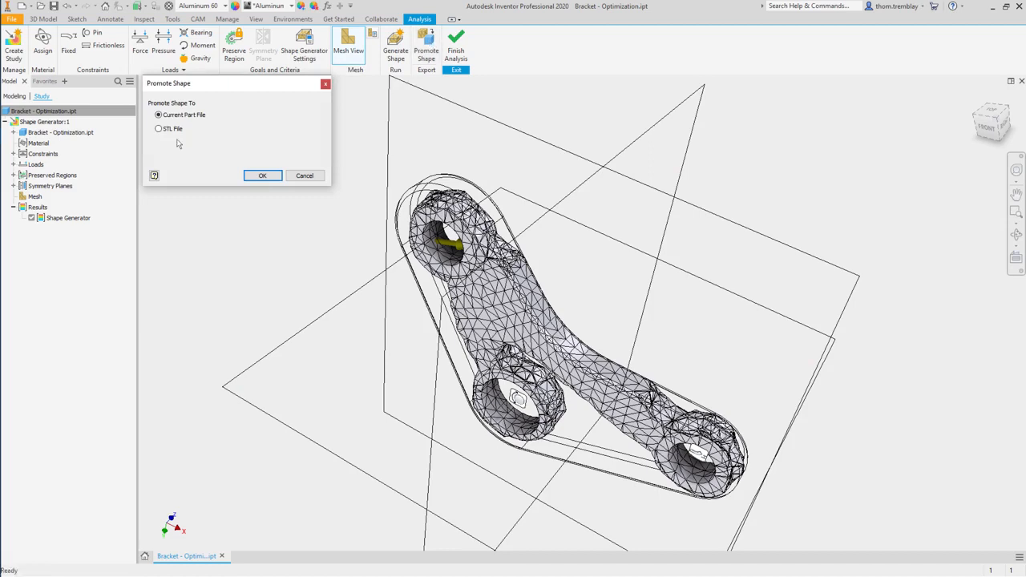
mouse_move(183, 137)
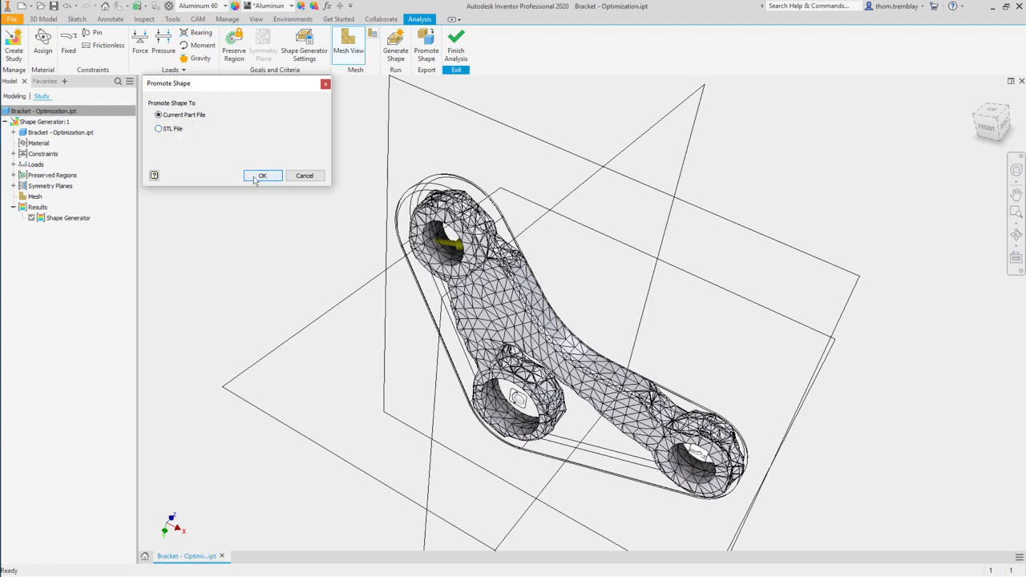
Step: Promote the optimized shape into the current part file and dismiss the success message
left_click(262, 175)
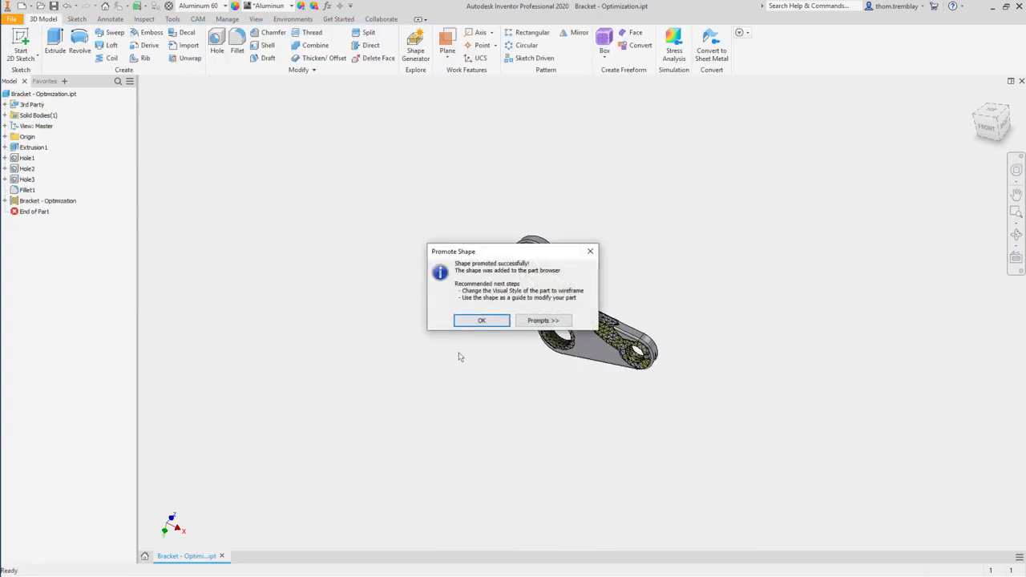
left_click(482, 319)
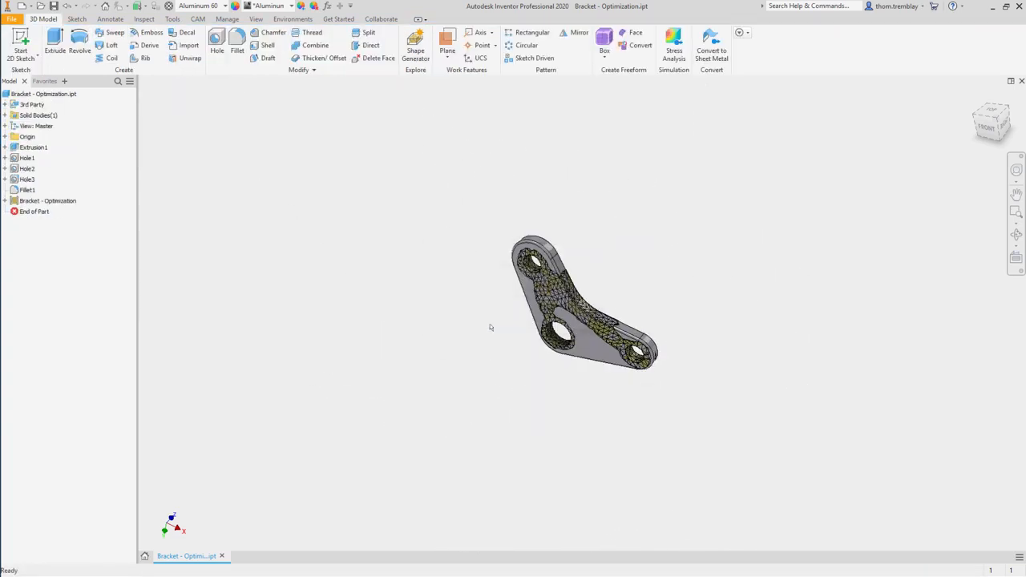